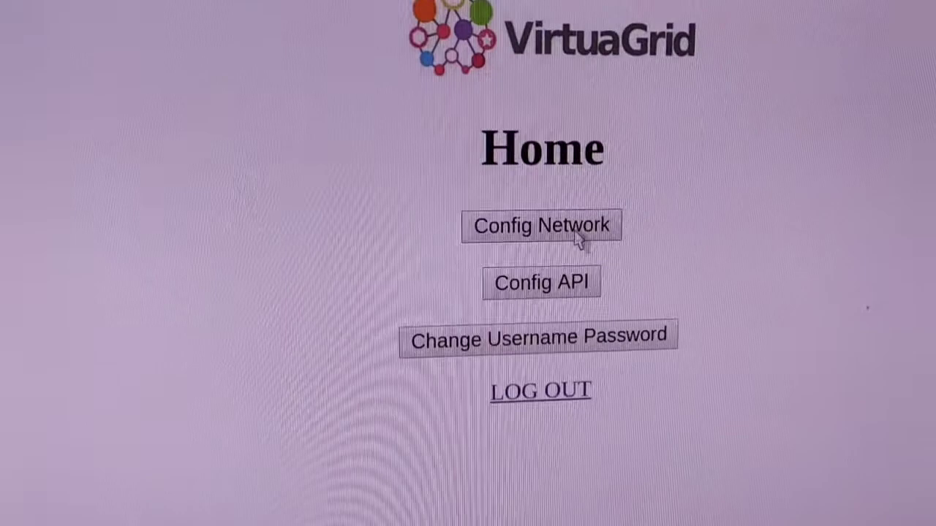
click(543, 225)
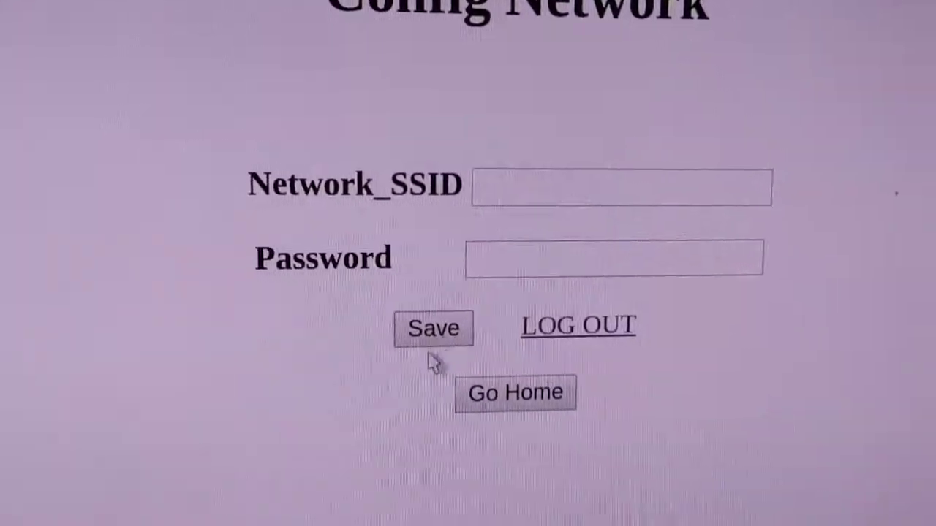
click(516, 392)
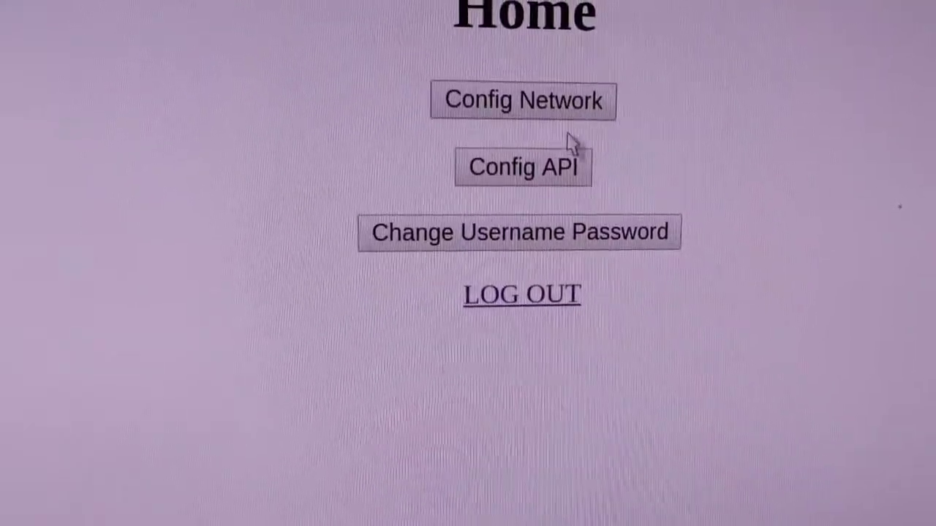
click(522, 164)
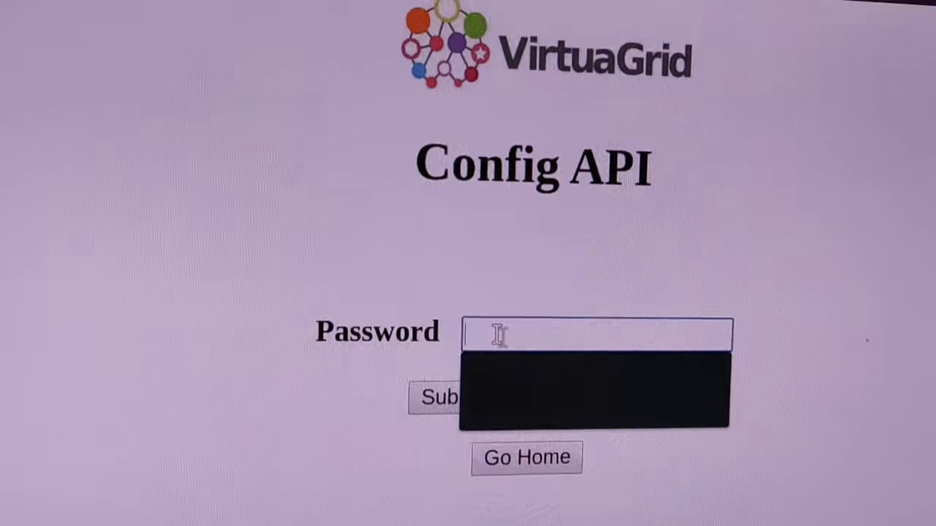
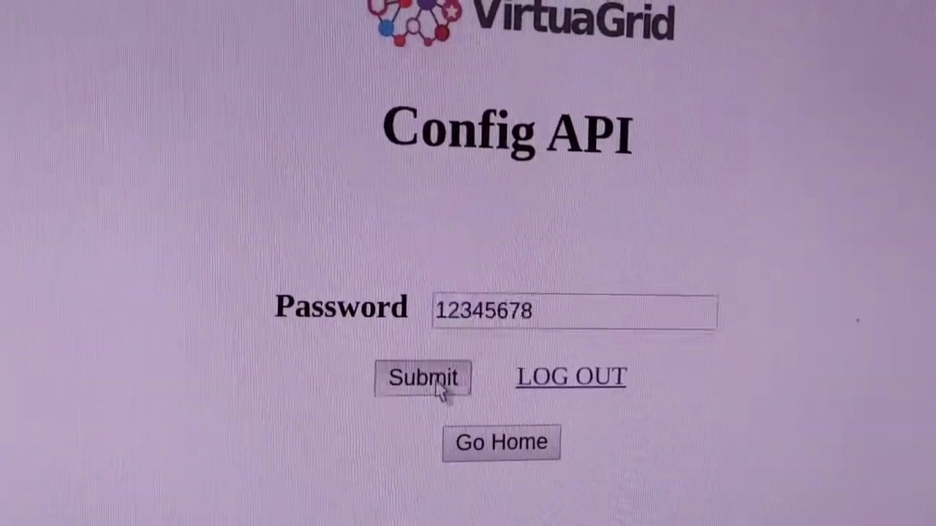
click(426, 379)
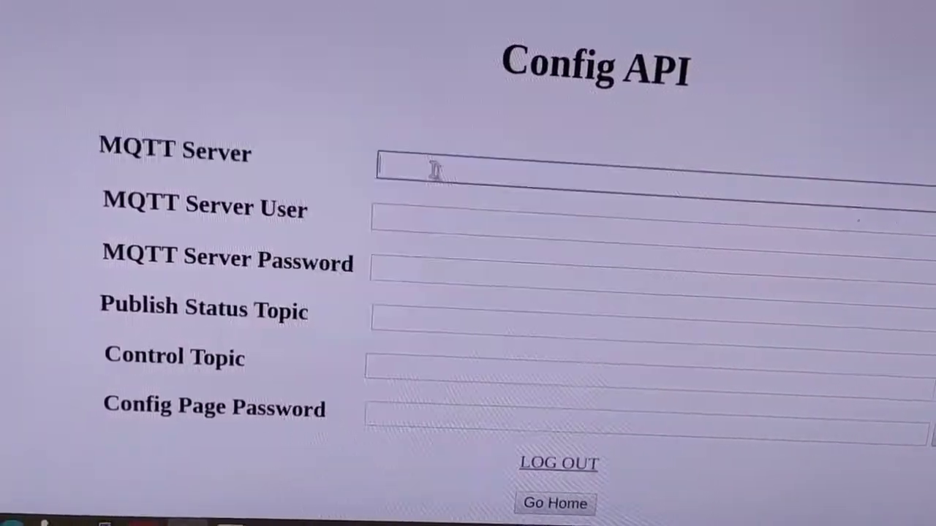
- Enter MQTT server 206.189.130.69 and user mqtt, then go to Change Username Password
text(206.189.130.69)
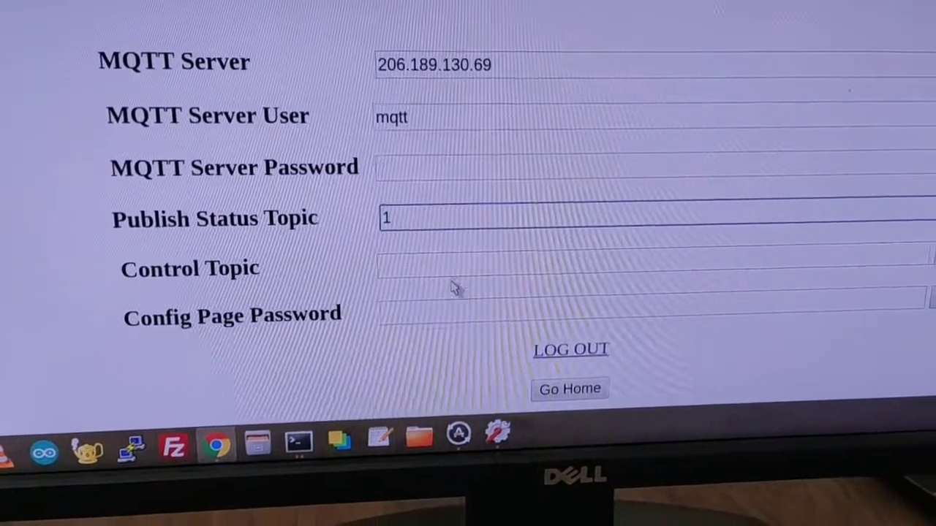
text(2)
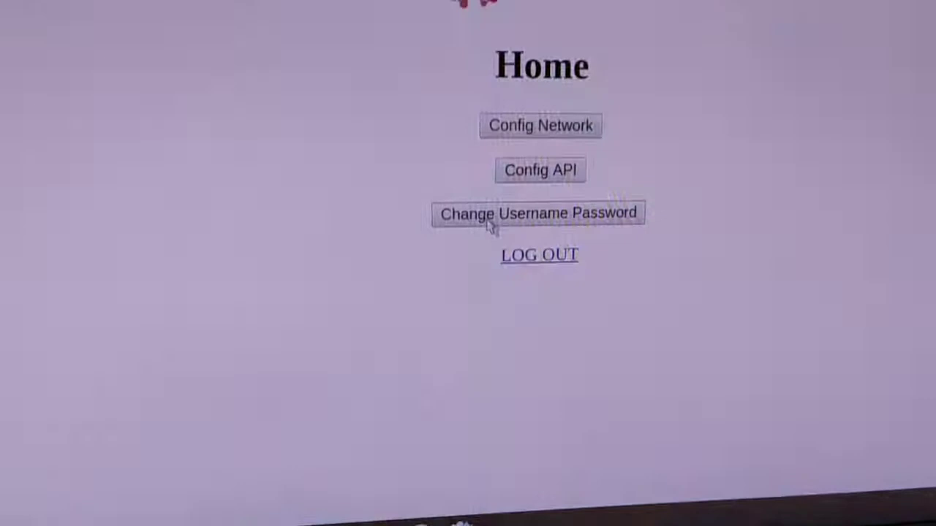
click(538, 214)
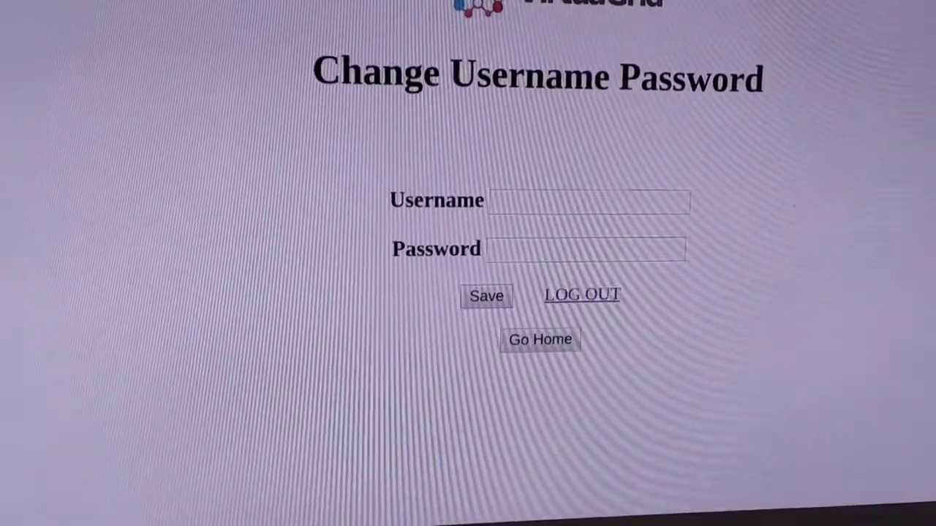